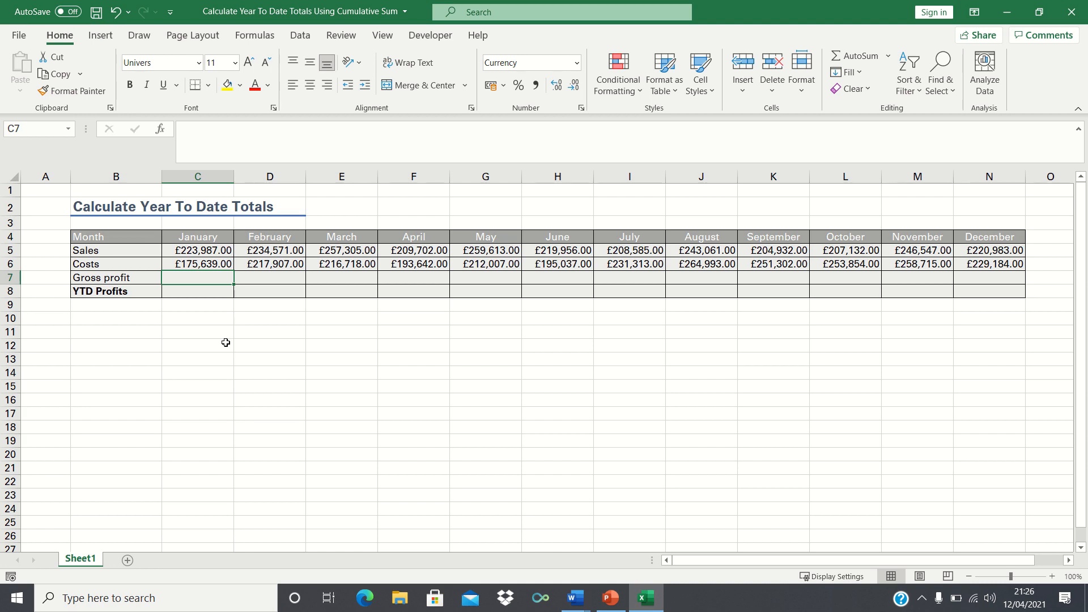
mouse_move(125, 260)
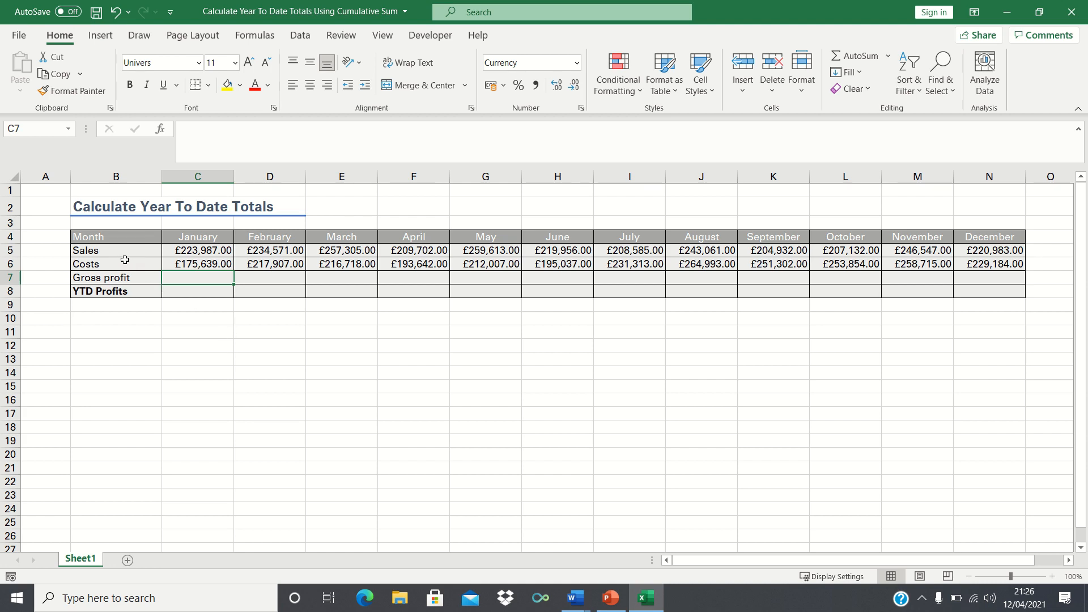
mouse_move(987, 220)
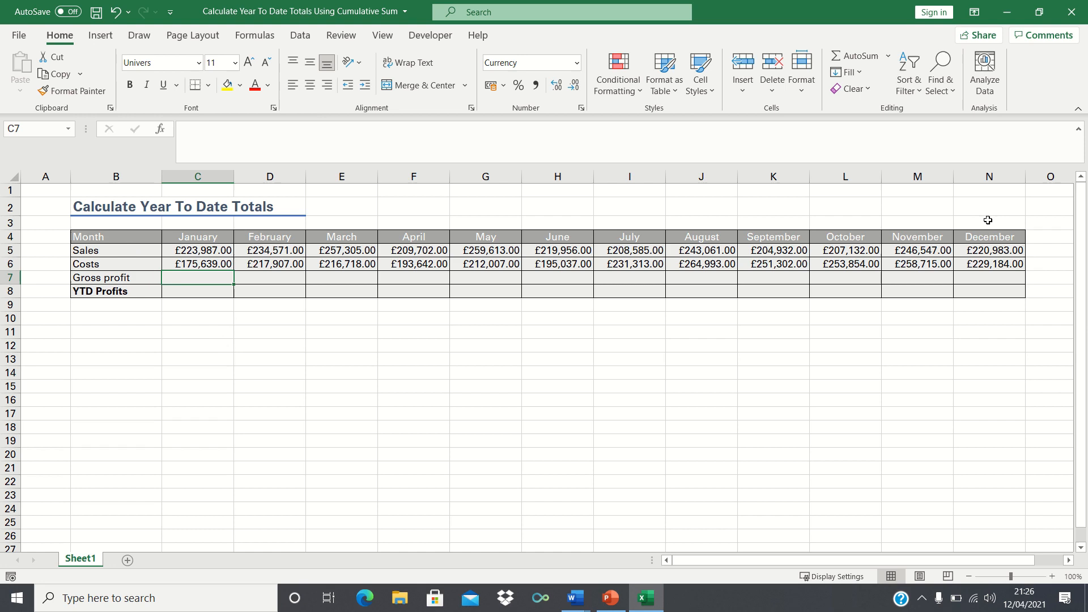
mouse_move(205, 309)
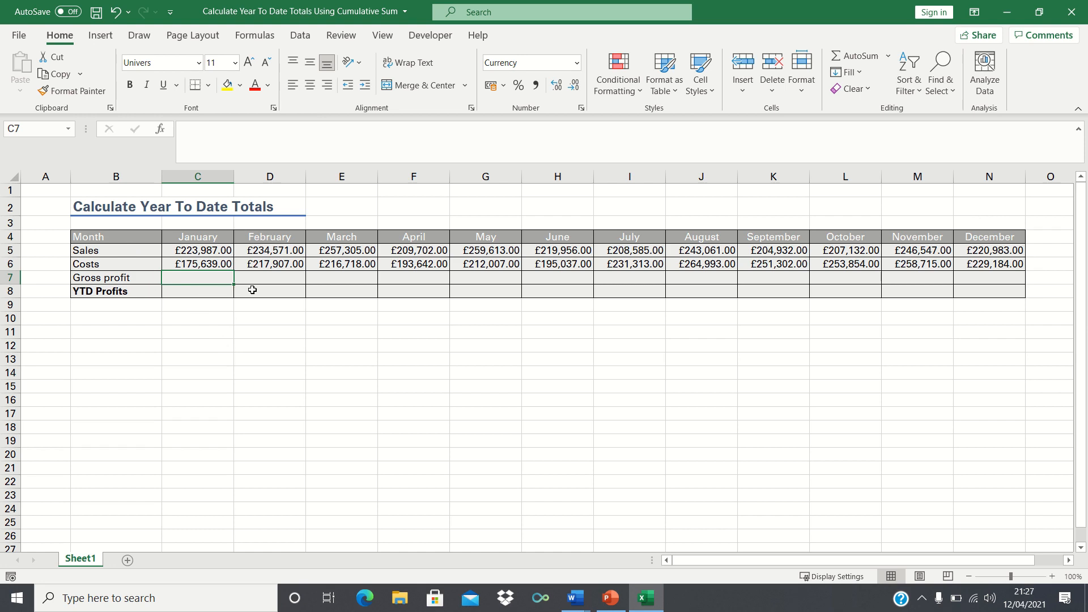
mouse_move(257, 290)
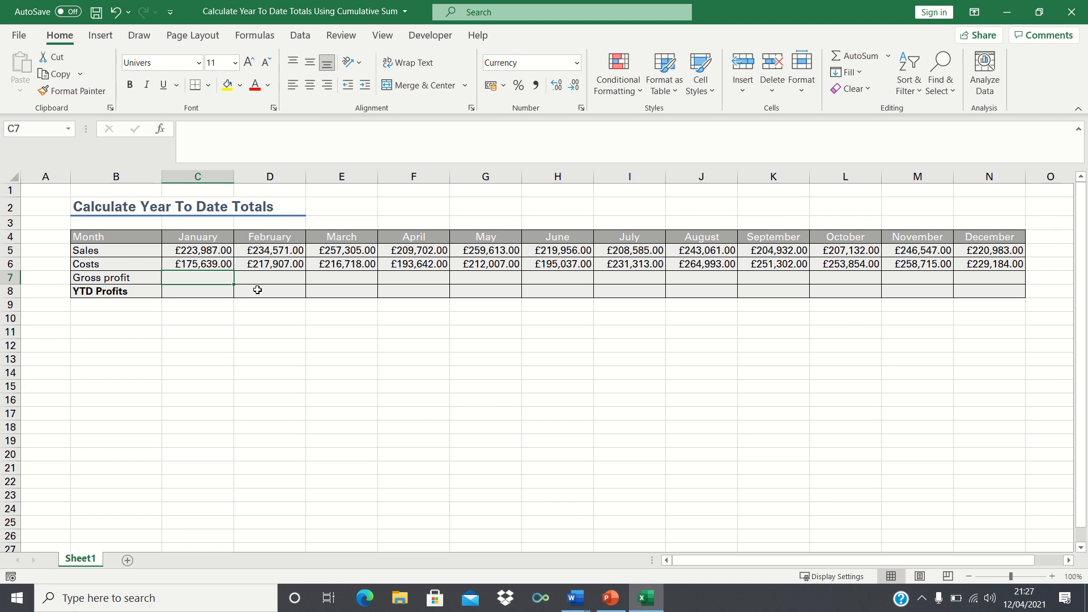
mouse_move(215, 281)
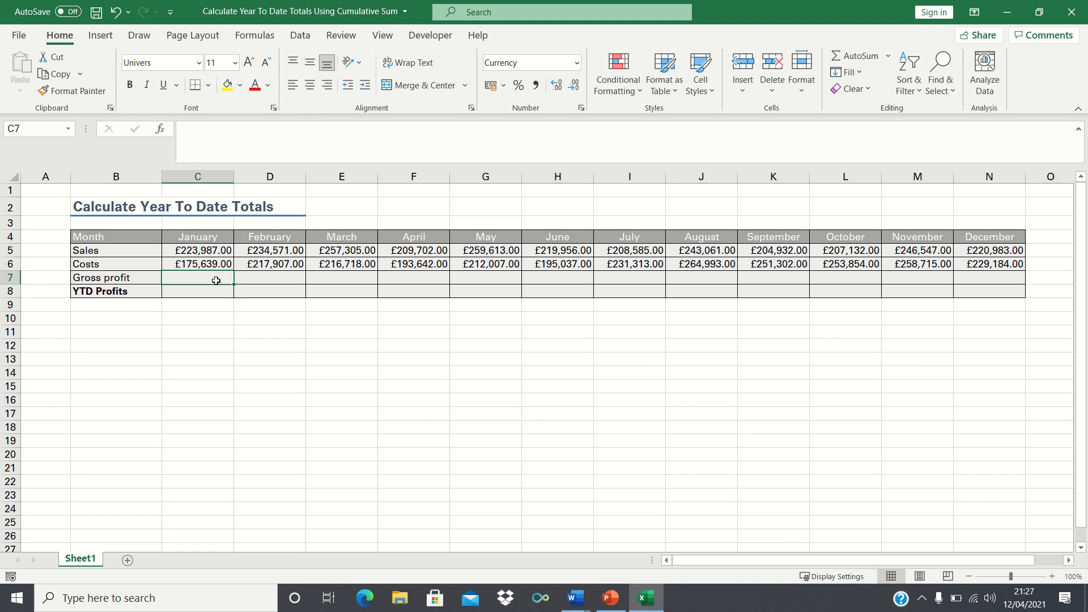
mouse_move(212, 260)
type("=C5-")
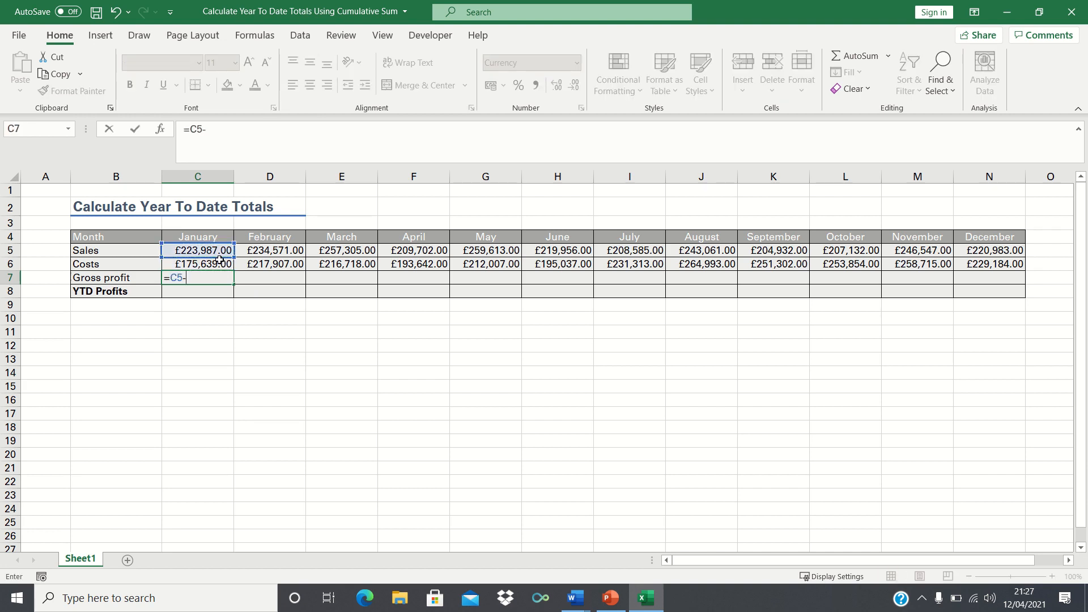
Enter =C5-C6 as January's Gross profit and fill it across to December.
key("Enter")
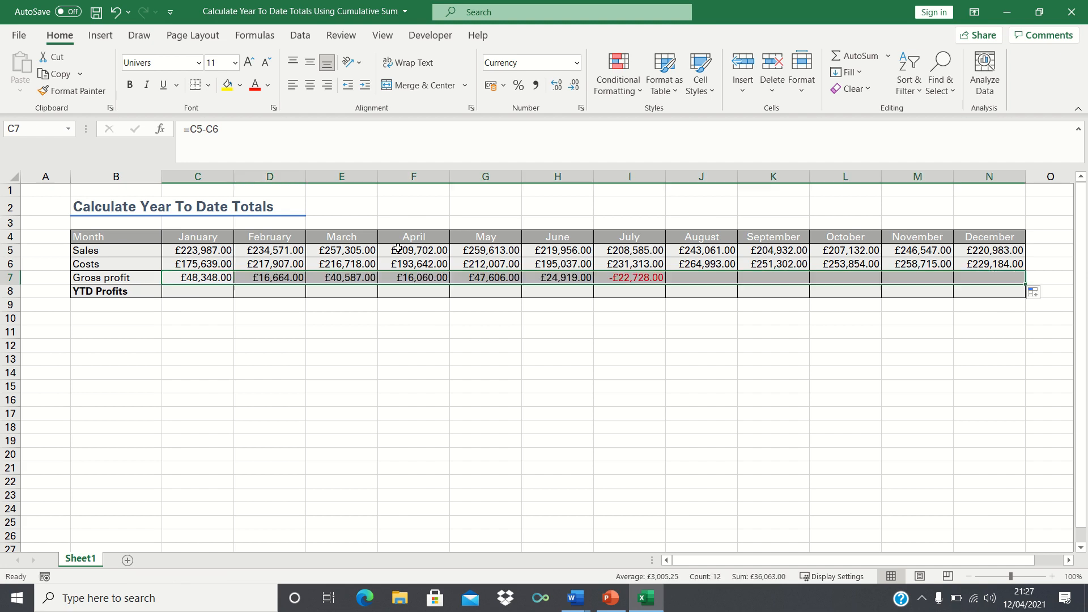
left_click(197, 291)
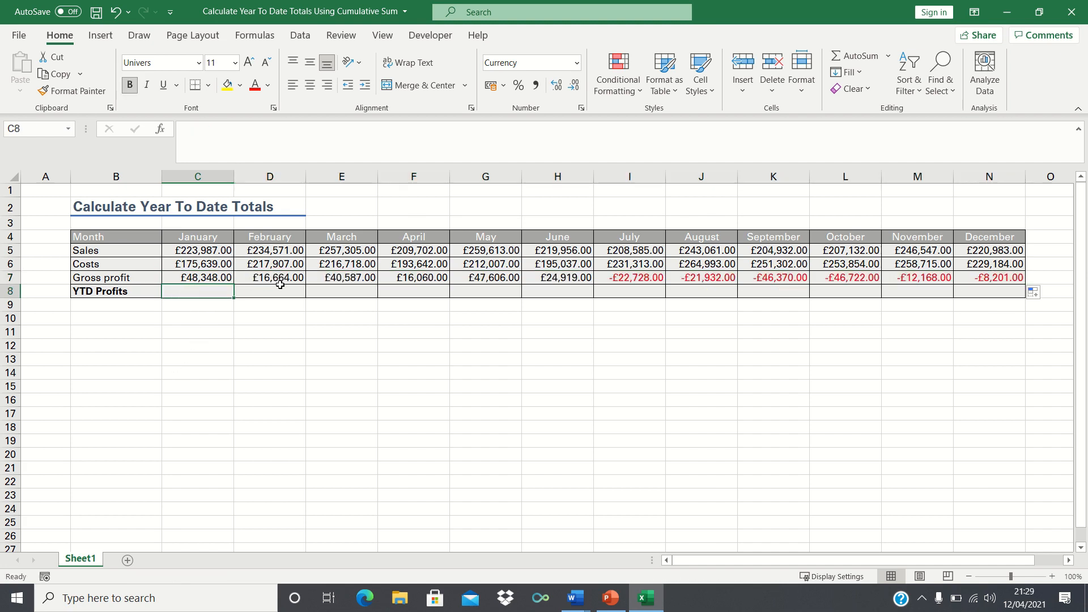
mouse_move(271, 289)
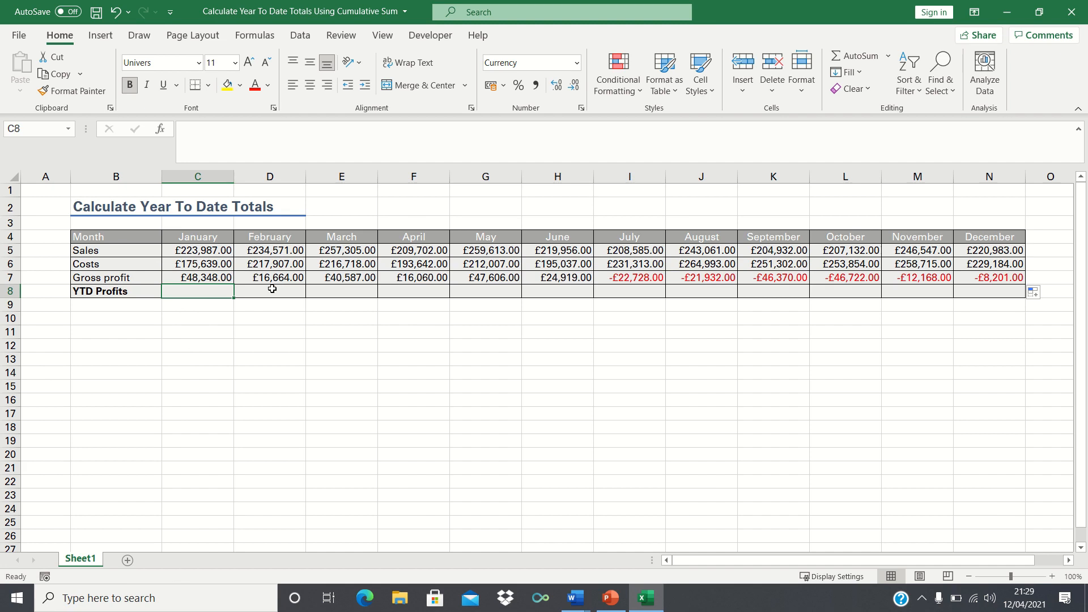
mouse_move(246, 298)
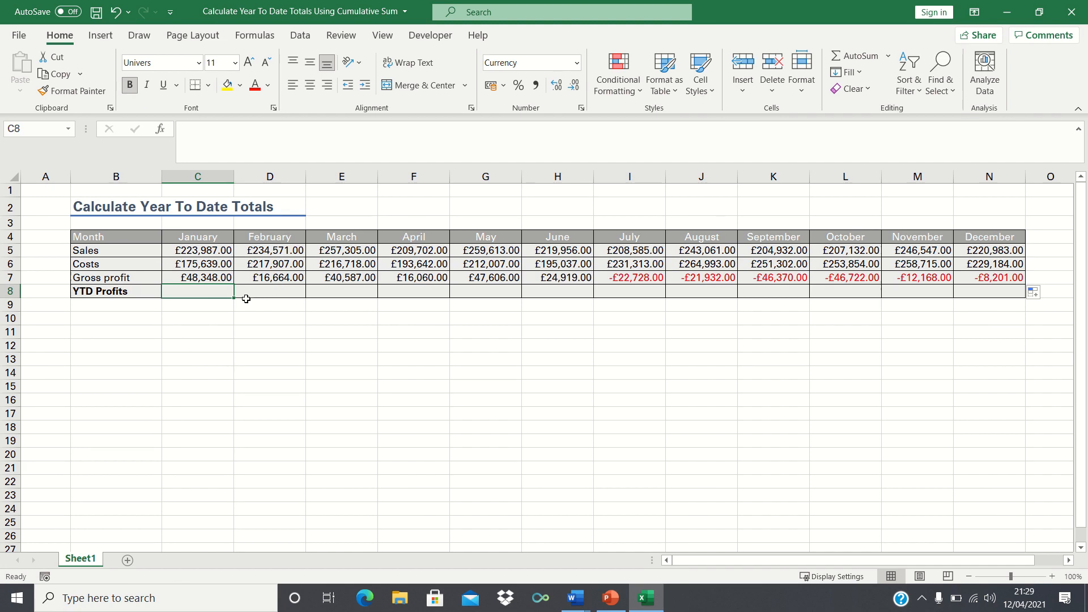
mouse_move(207, 299)
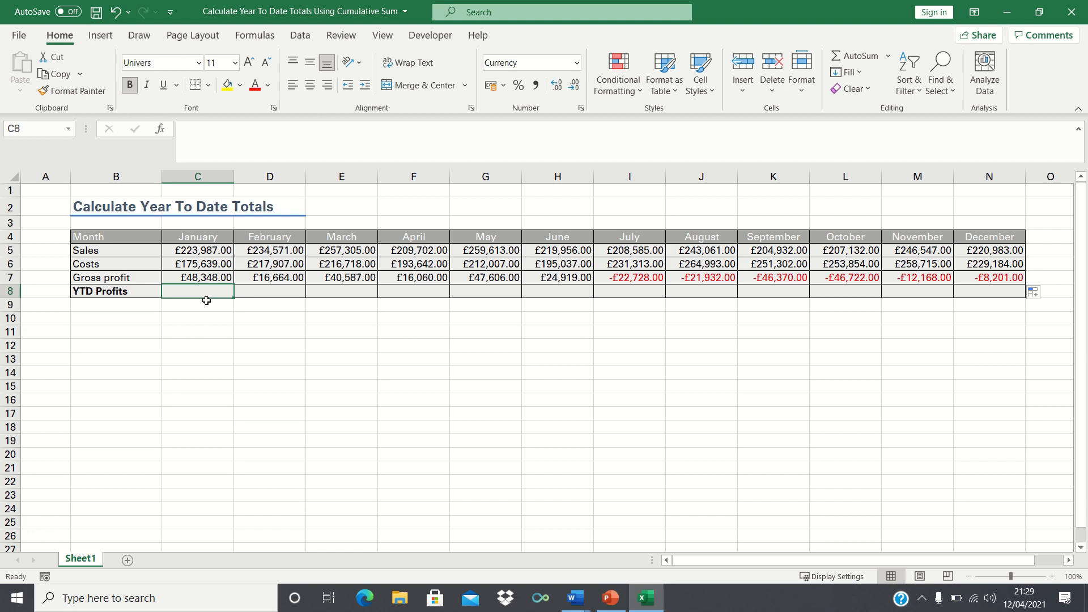
mouse_move(273, 278)
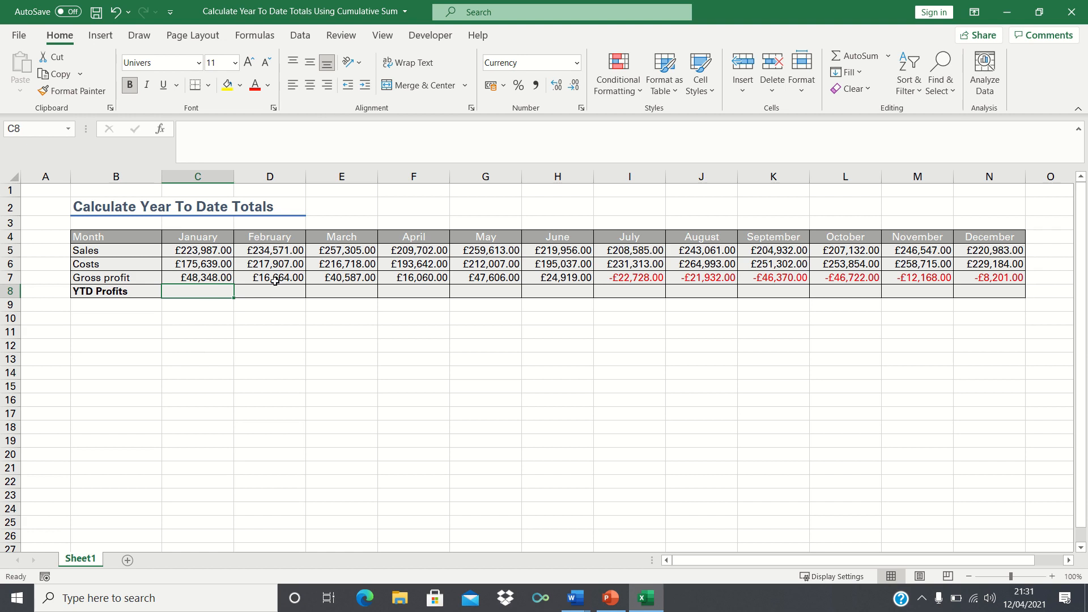
Enter =SUM(C7) in C8 so January's YTD Profits shows £48,348.00.
type("=SUM(")
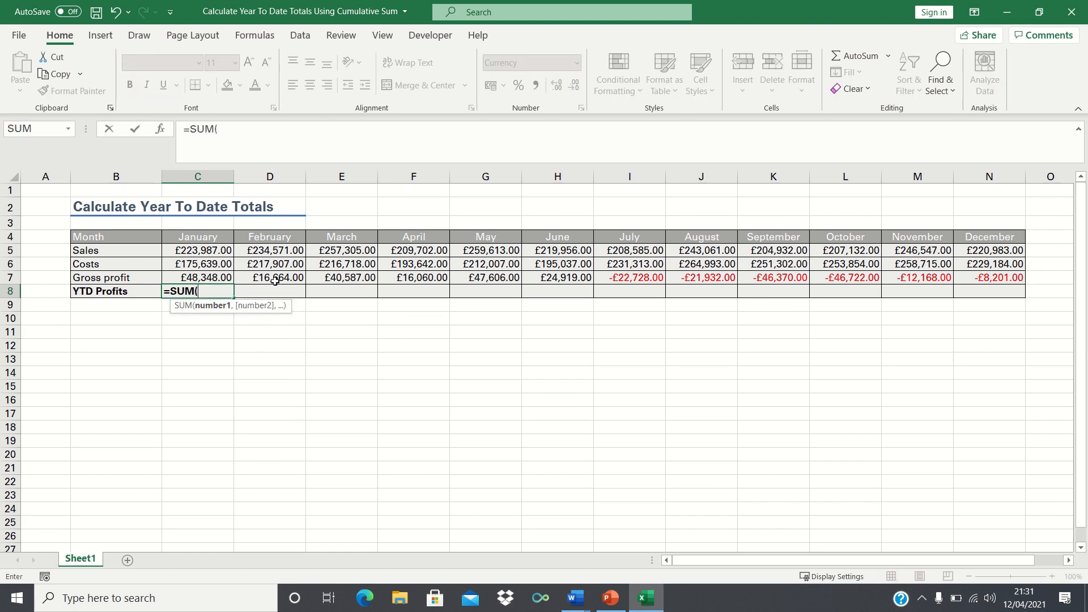
left_click(197, 277)
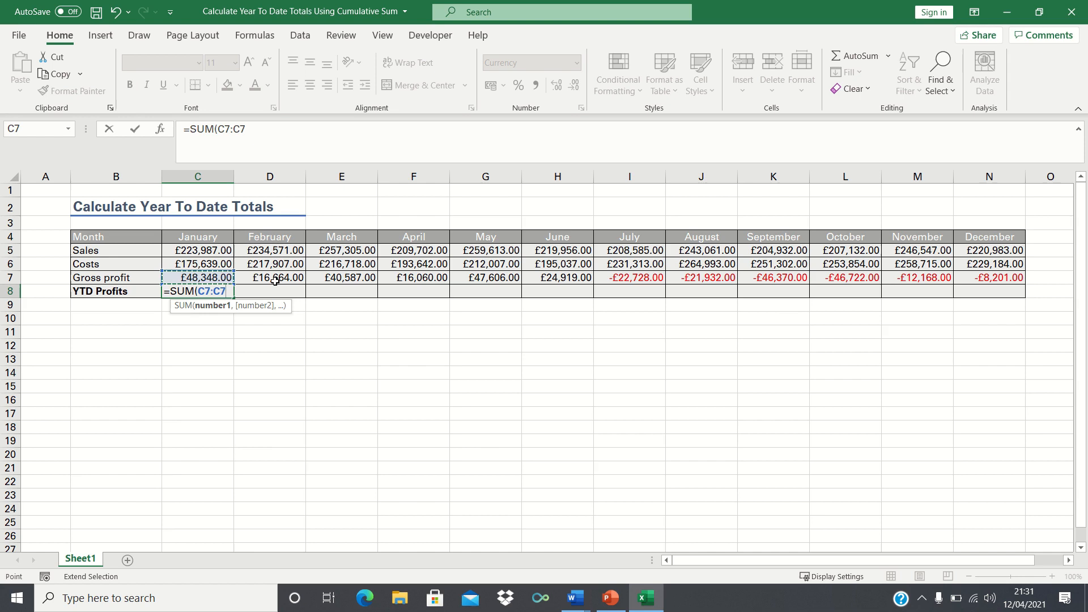
type(")")
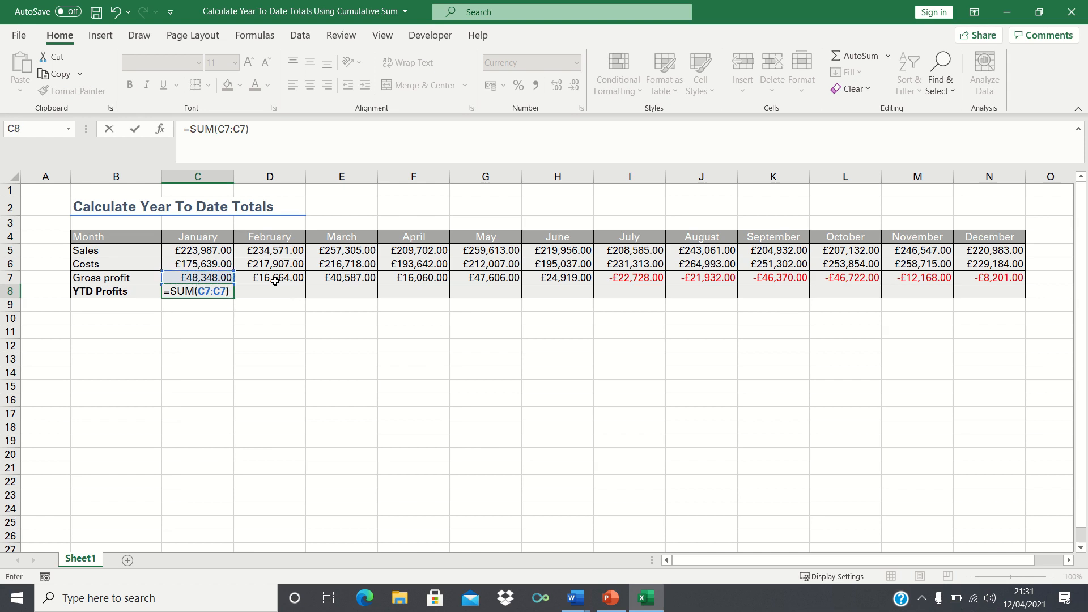
key("Return")
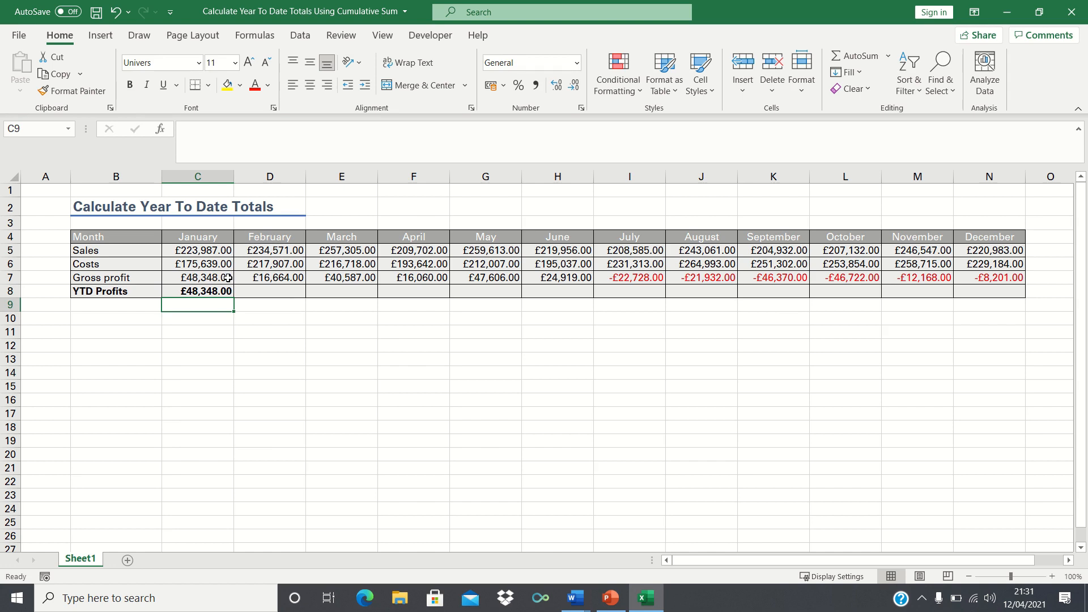
Anchor the sum as =SUM($C$7:C7) so YTD Profits accumulate to £36,063.00 in December.
left_click(197, 291)
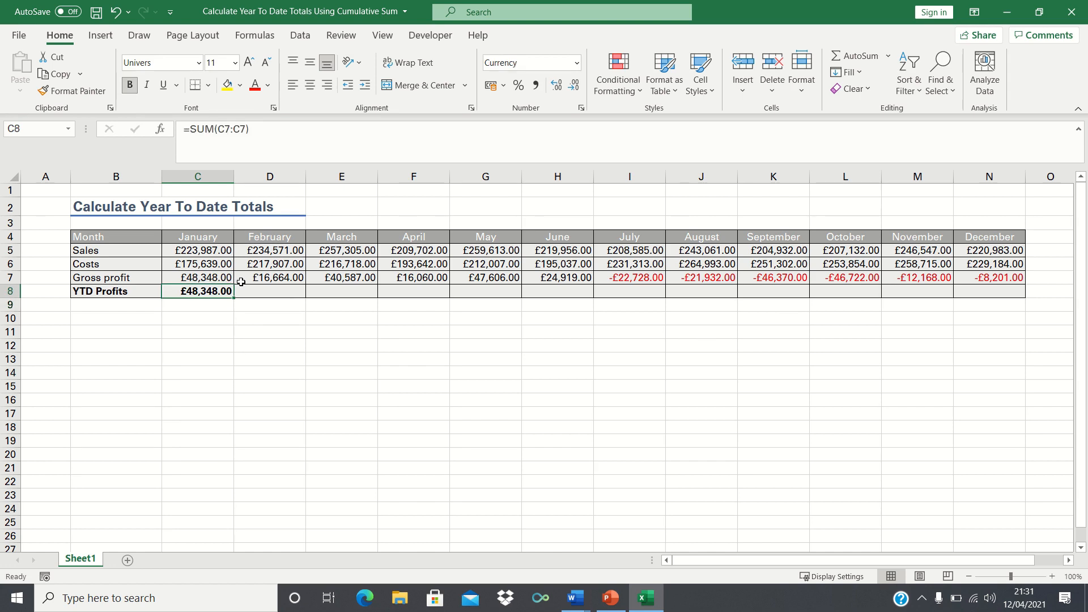
mouse_move(224, 129)
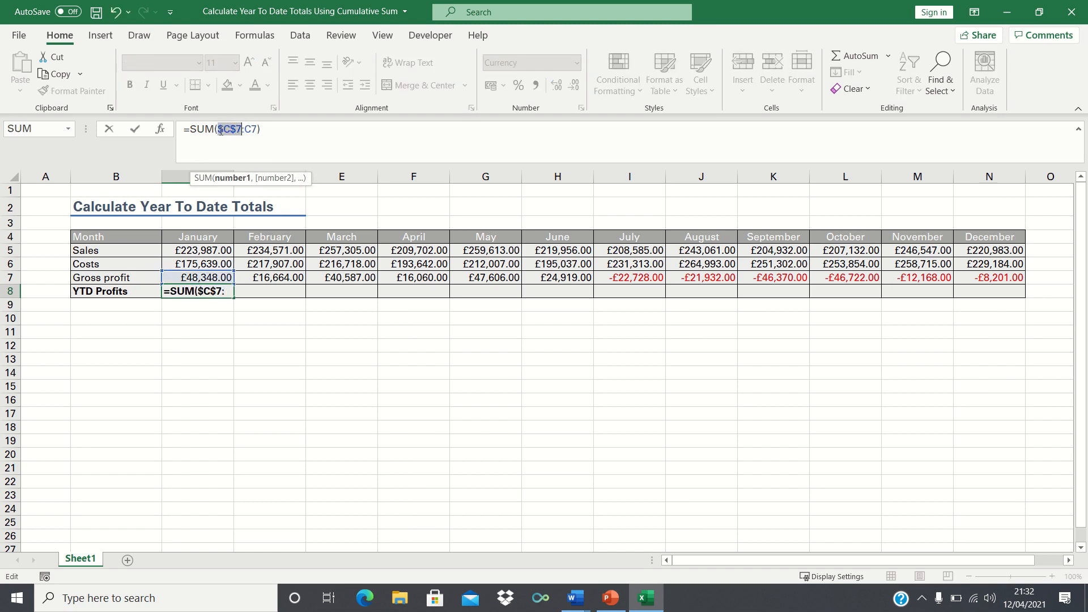
key("Return")
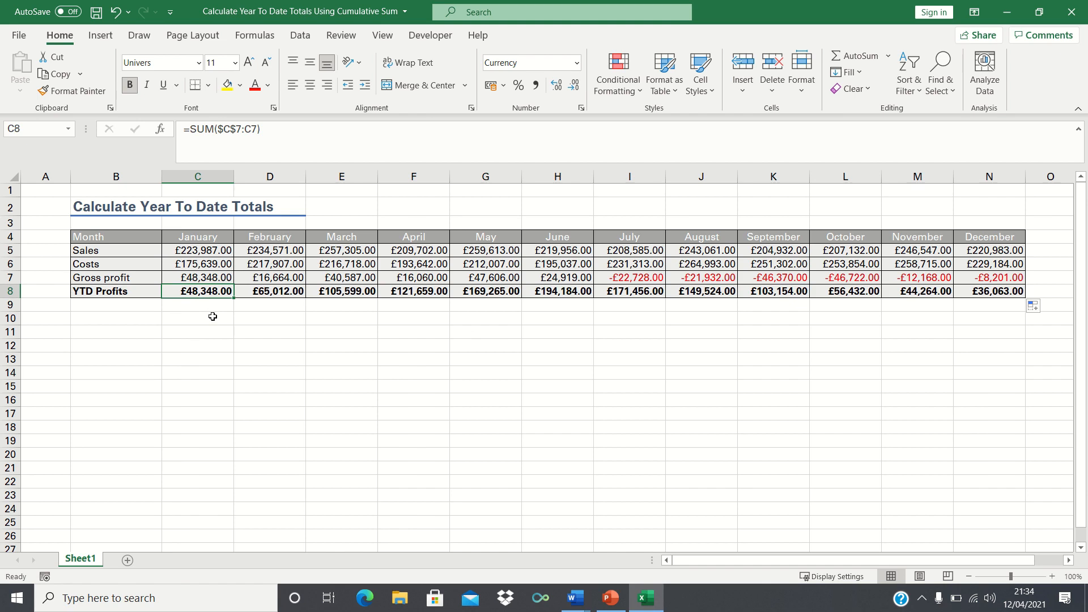
mouse_move(241, 307)
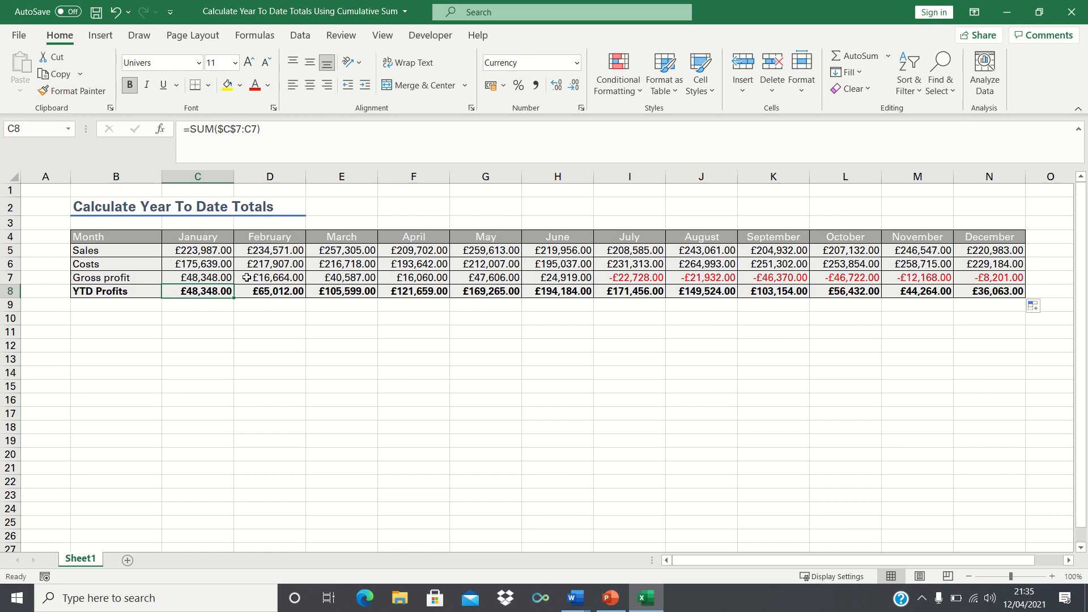
mouse_move(266, 290)
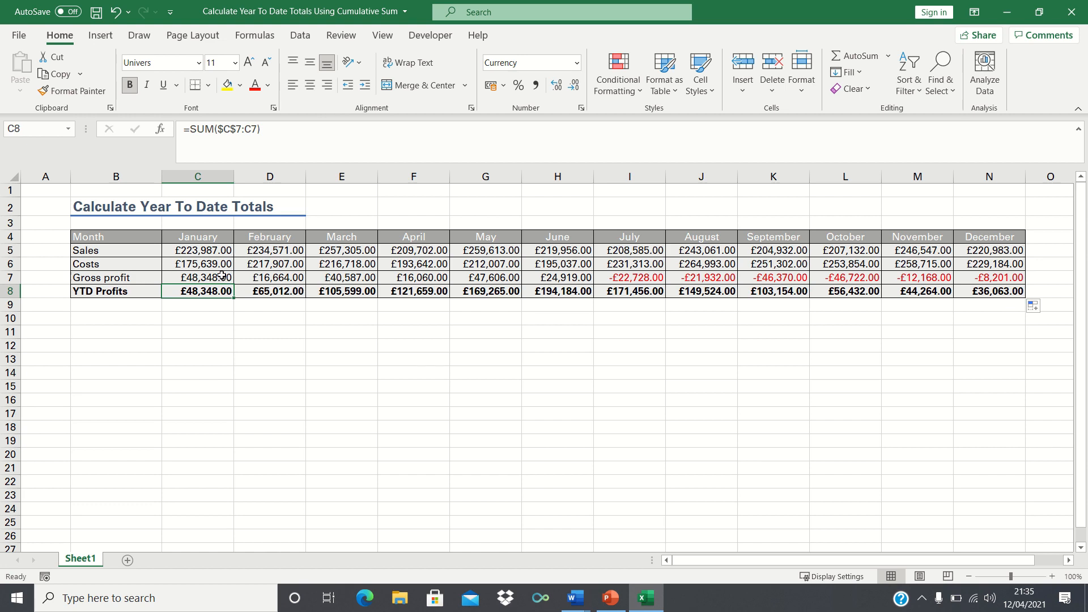
mouse_move(341, 278)
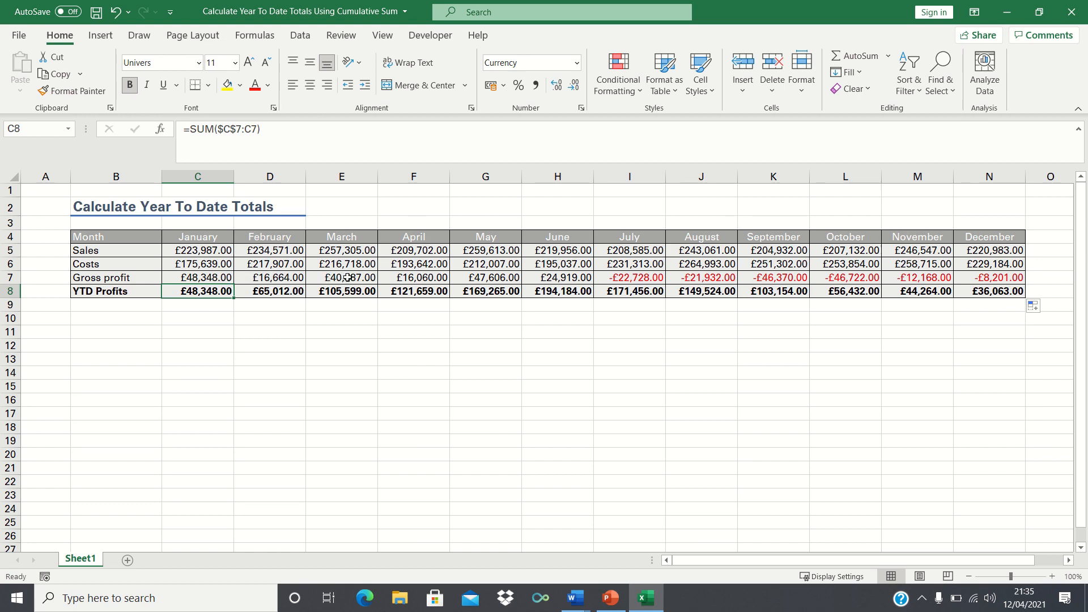
mouse_move(597, 278)
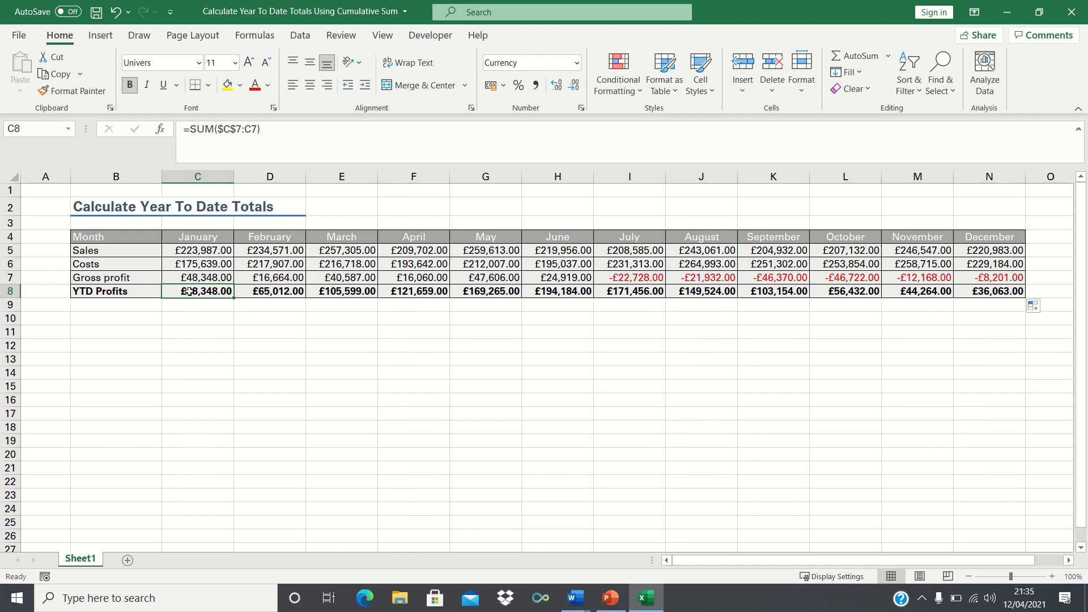
mouse_move(234, 128)
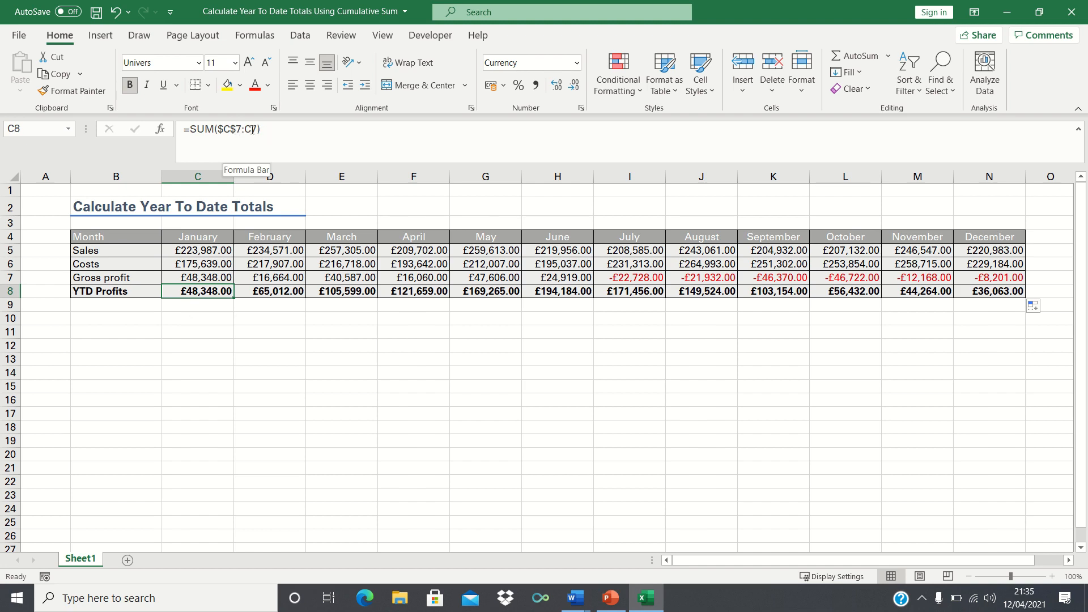
mouse_move(219, 339)
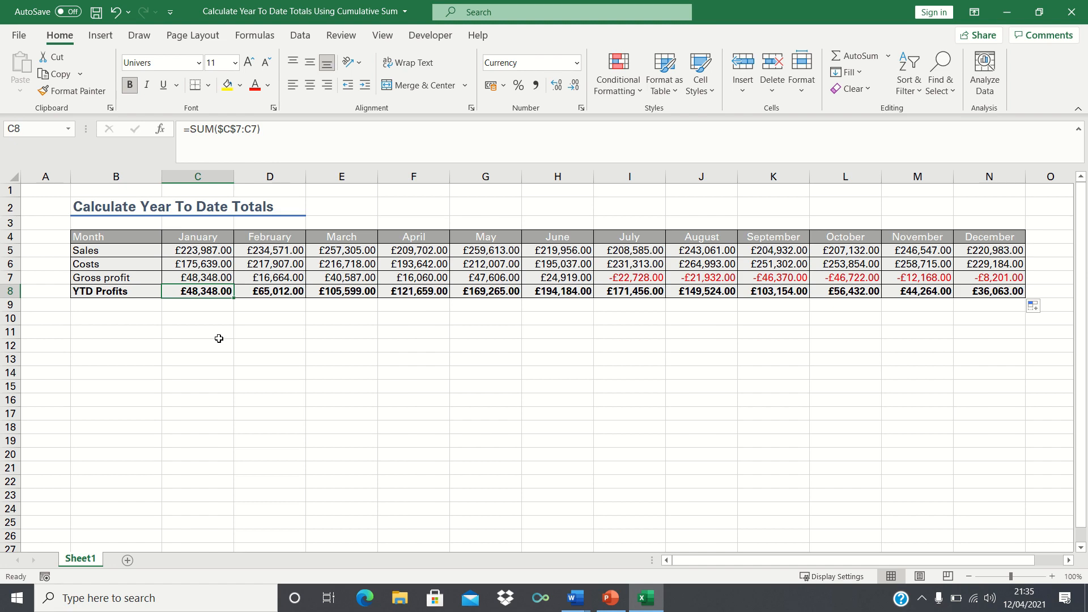